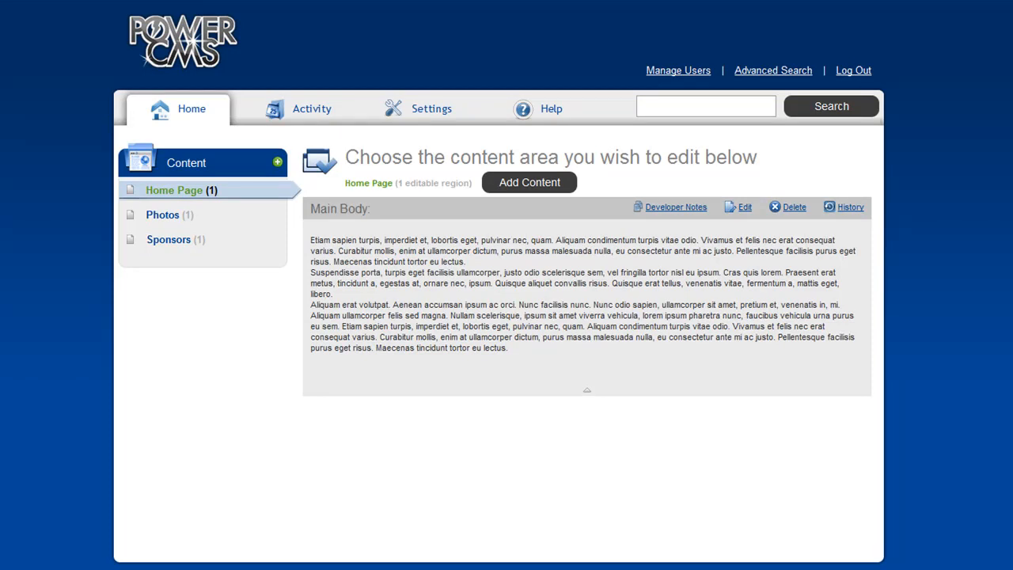
{"action": "mouse_move", "coordinate": [570, 23]}
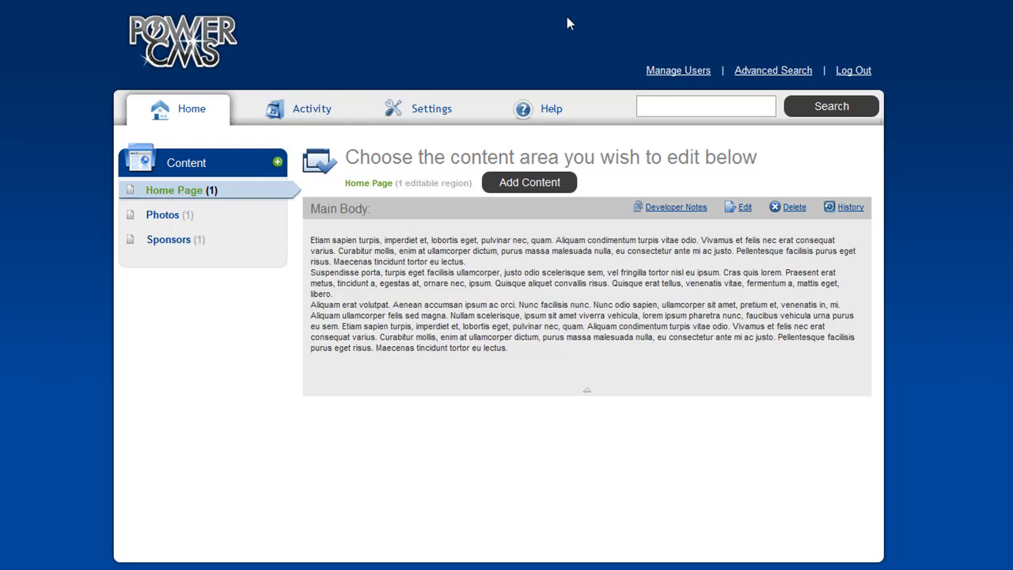
{"action": "mouse_move", "coordinate": [495, 20]}
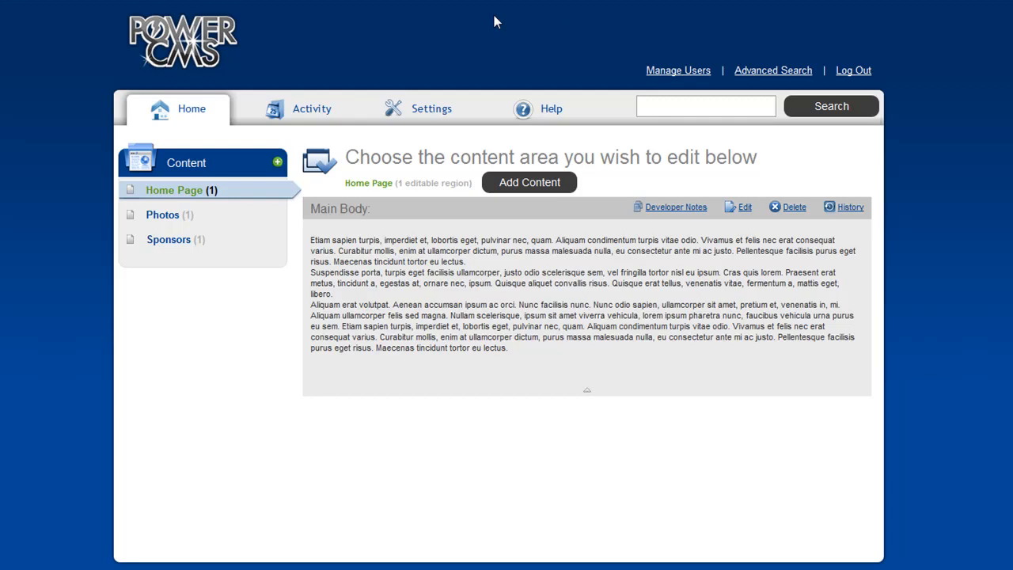
{"action": "mouse_move", "coordinate": [145, 258]}
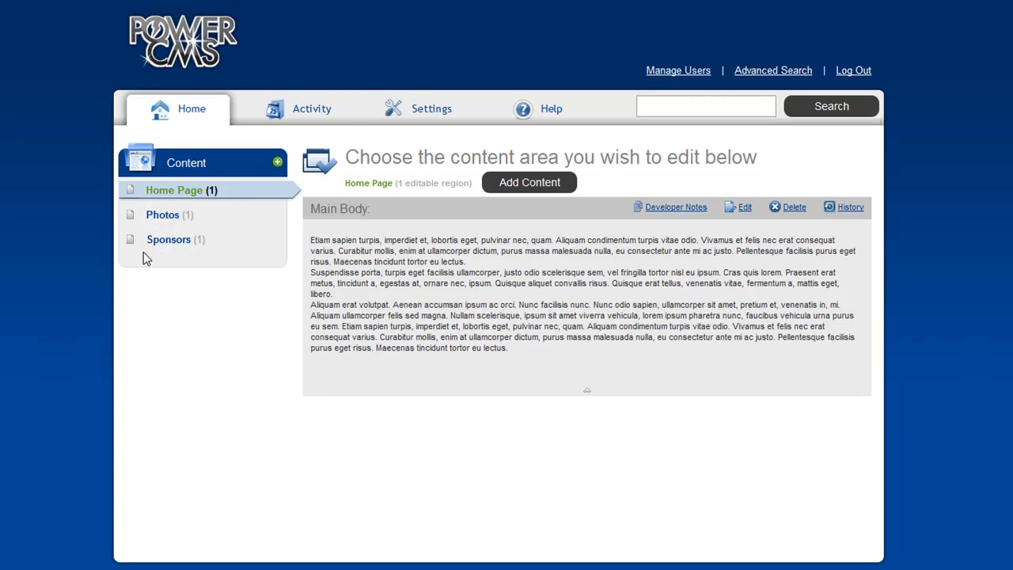
{"action": "mouse_move", "coordinate": [410, 222]}
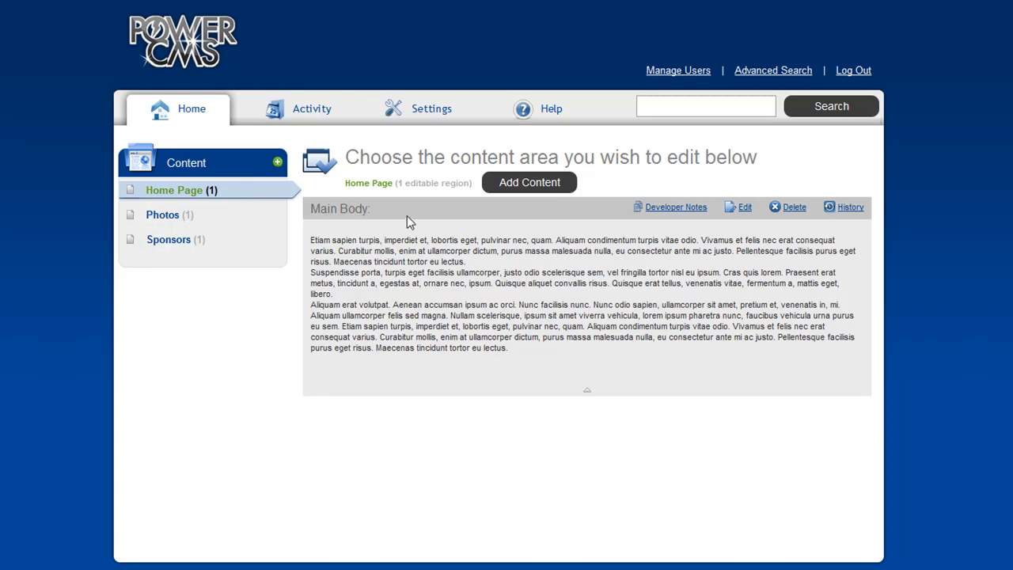
{"action": "mouse_move", "coordinate": [487, 231]}
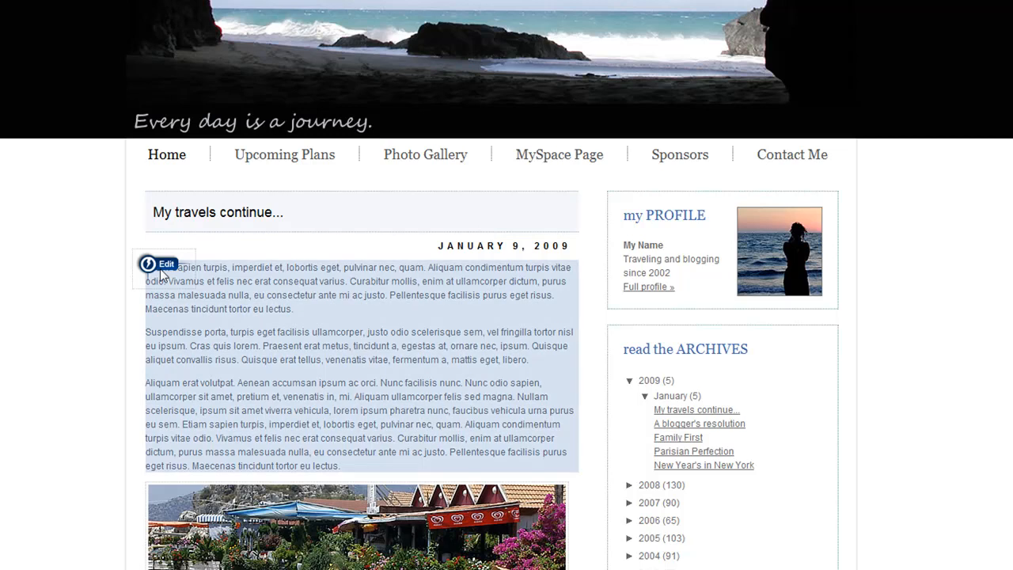
View the live travel blog home page with its editable post text in the browser
{"action": "left_click", "coordinate": [161, 262]}
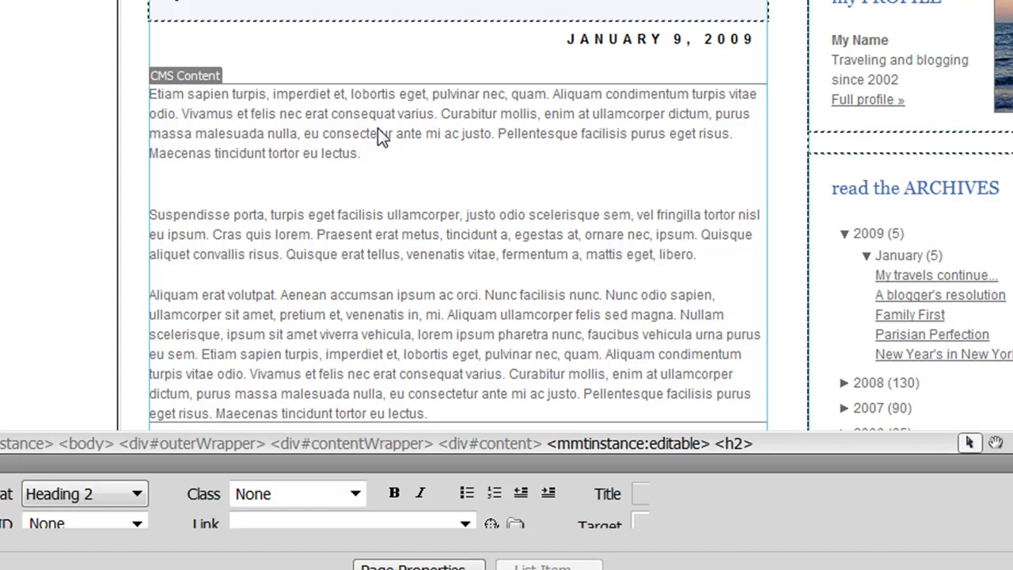
Select the post text's CMS Content region and reload it from PowerCMS's Home Page Main Body area
{"action": "left_click", "coordinate": [185, 76]}
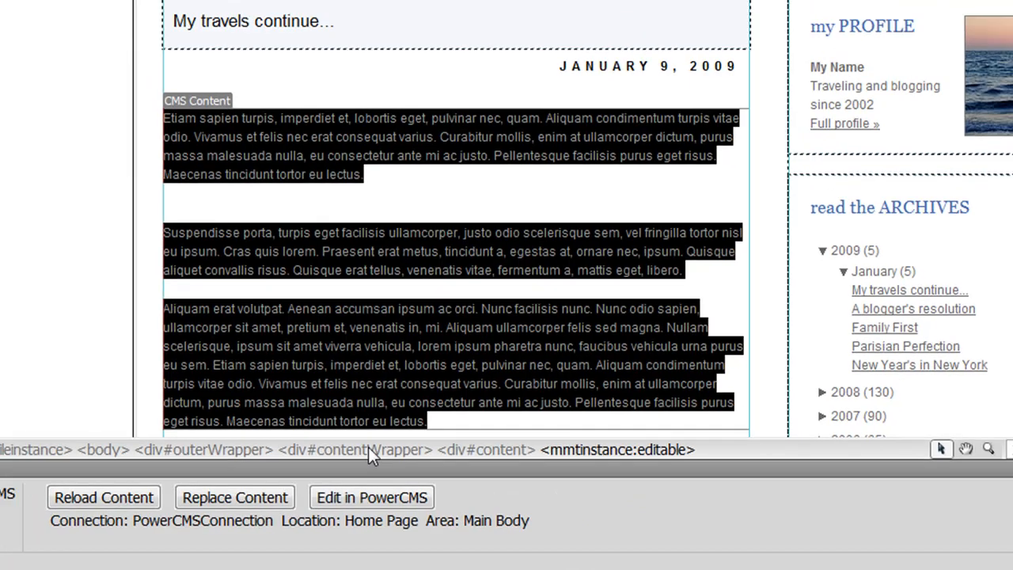
{"action": "left_click", "coordinate": [370, 497]}
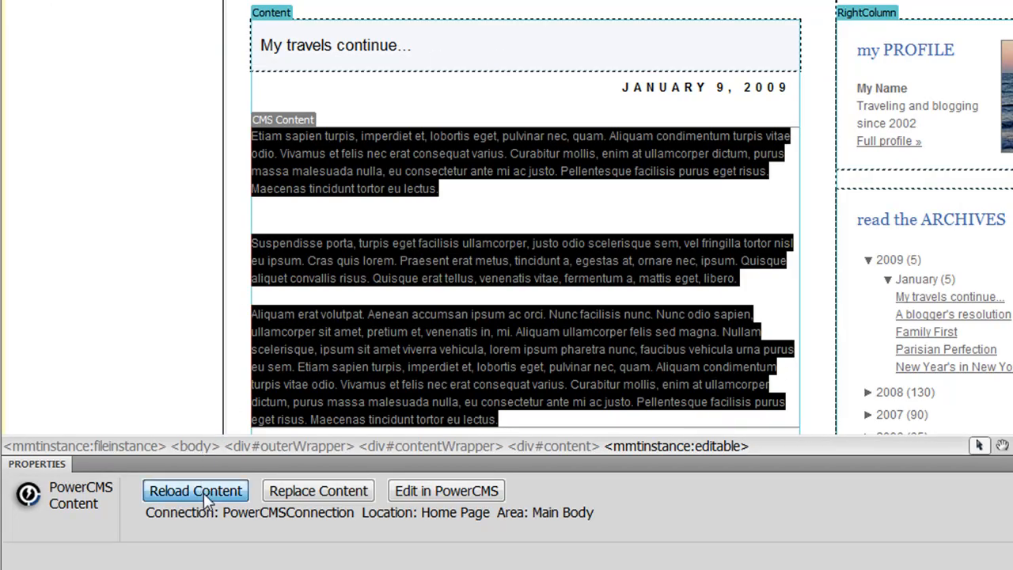
{"action": "left_click", "coordinate": [195, 491]}
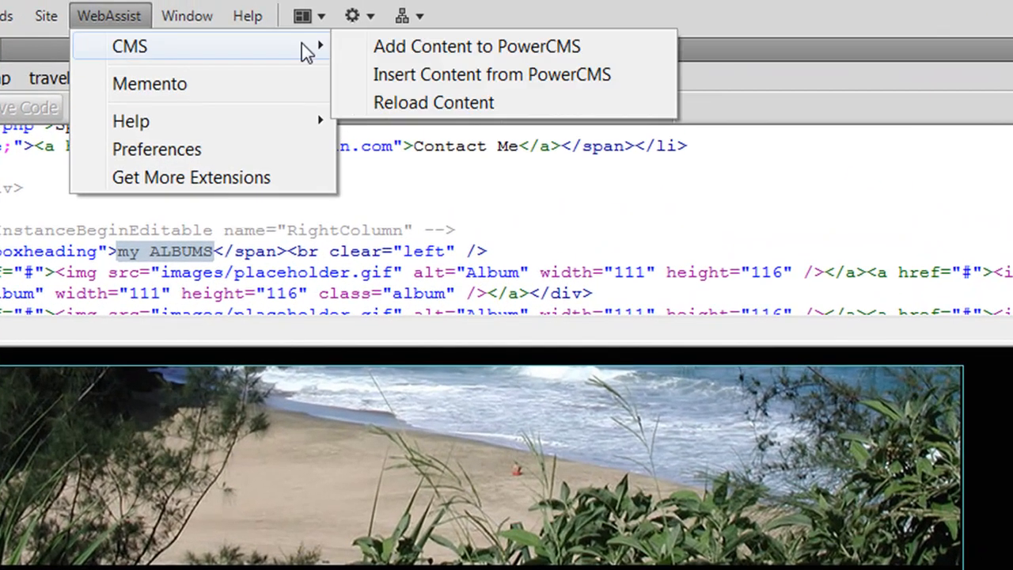
{"action": "mouse_move", "coordinate": [415, 54]}
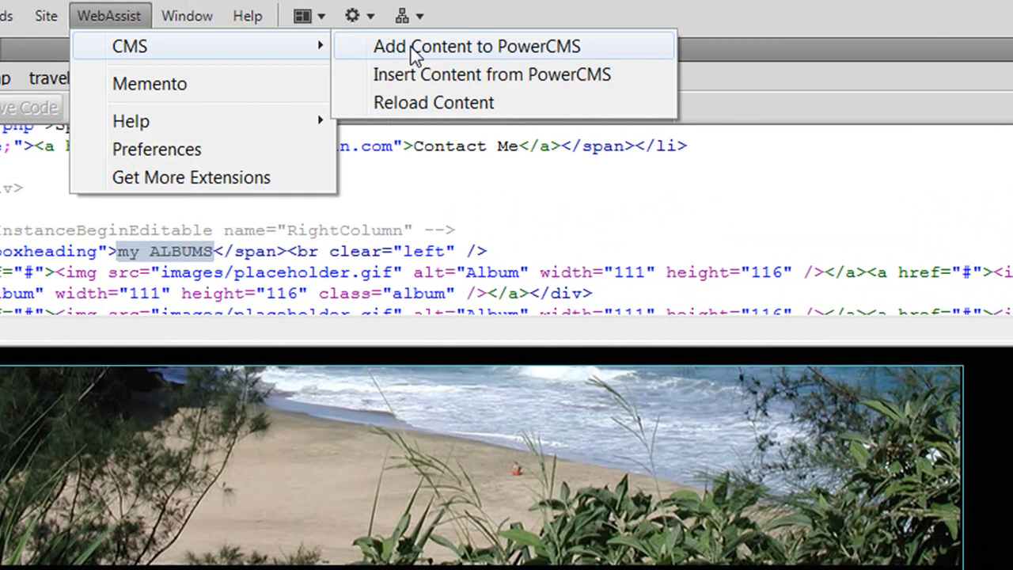
Add the selected my ALBUMS sidebar markup to PowerCMS via WebAssist > CMS
{"action": "left_click", "coordinate": [476, 46]}
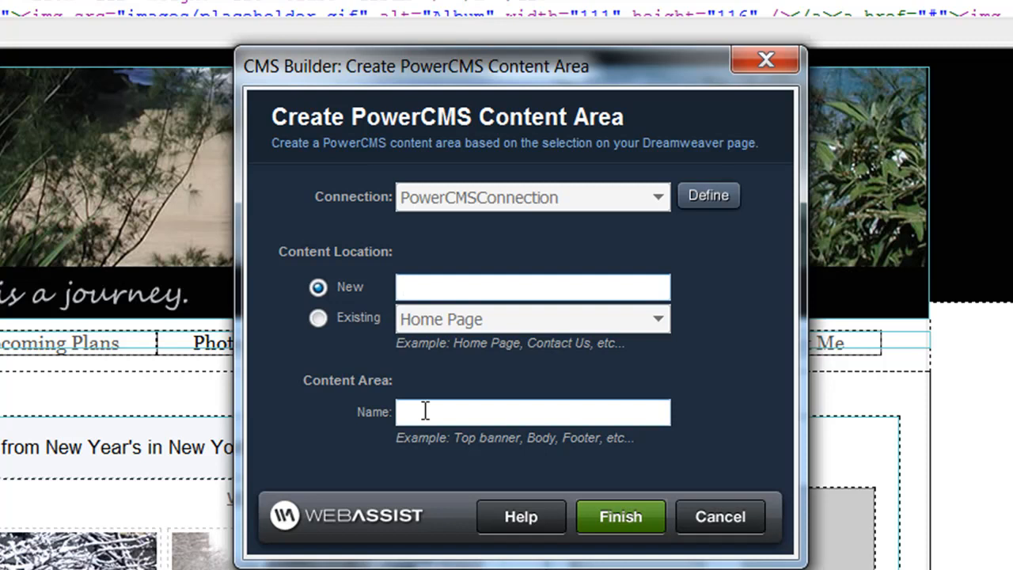
Choose the New content location field in the Create PowerCMS Content Area dialog
{"action": "left_click", "coordinate": [532, 286]}
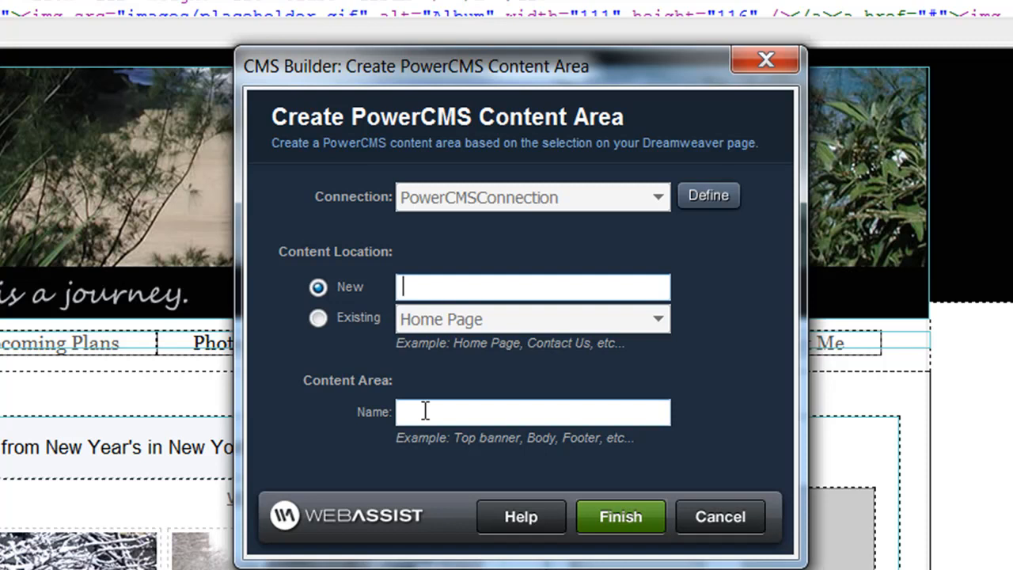